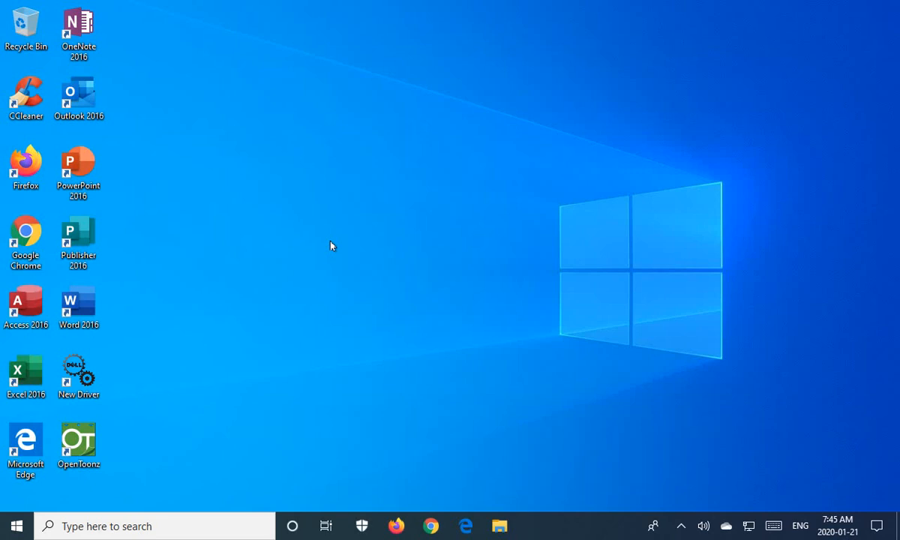
mouse_move(327, 249)
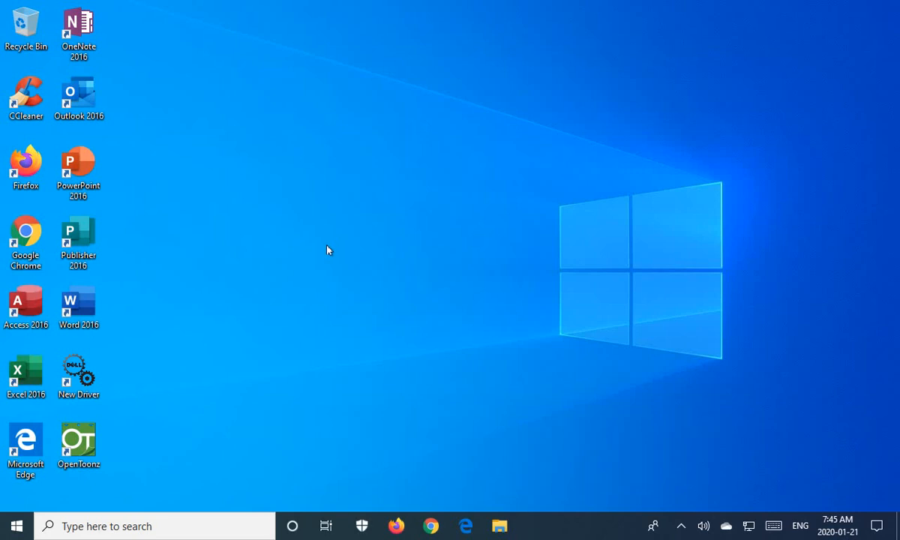
mouse_move(318, 275)
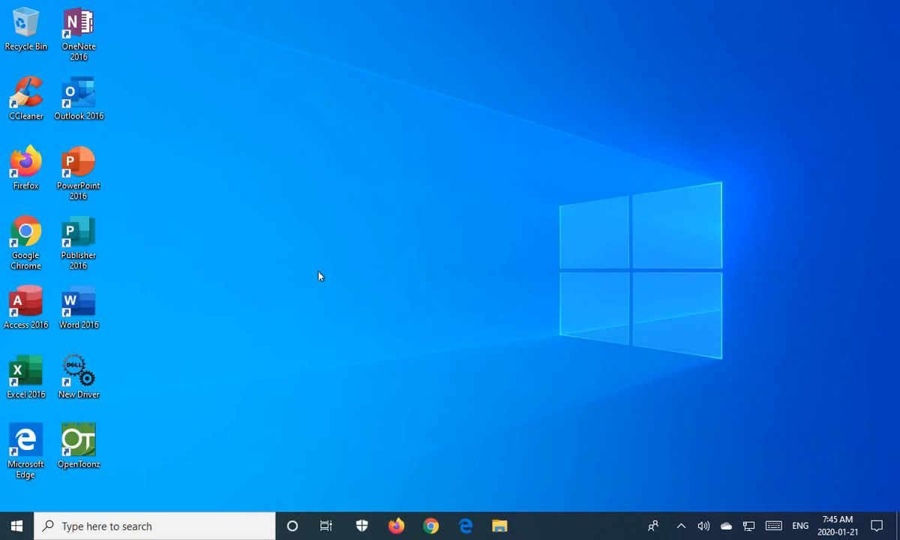
mouse_move(515, 453)
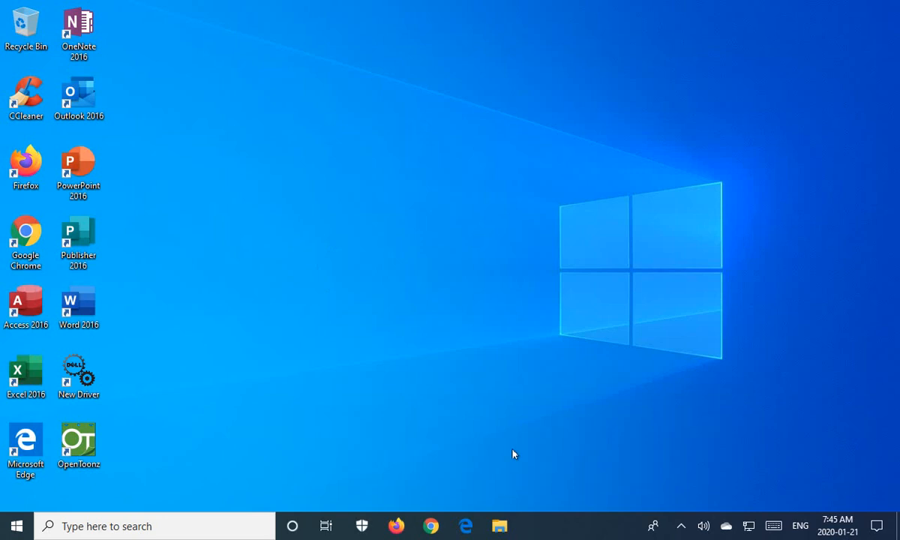
Navigate from a new File Explorer window into C:\Users\Owner
click(498, 525)
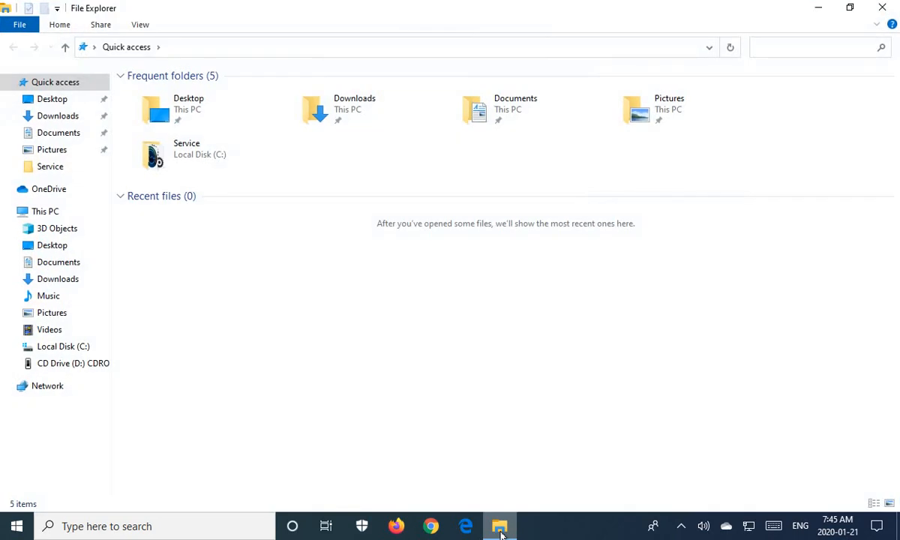
mouse_move(261, 277)
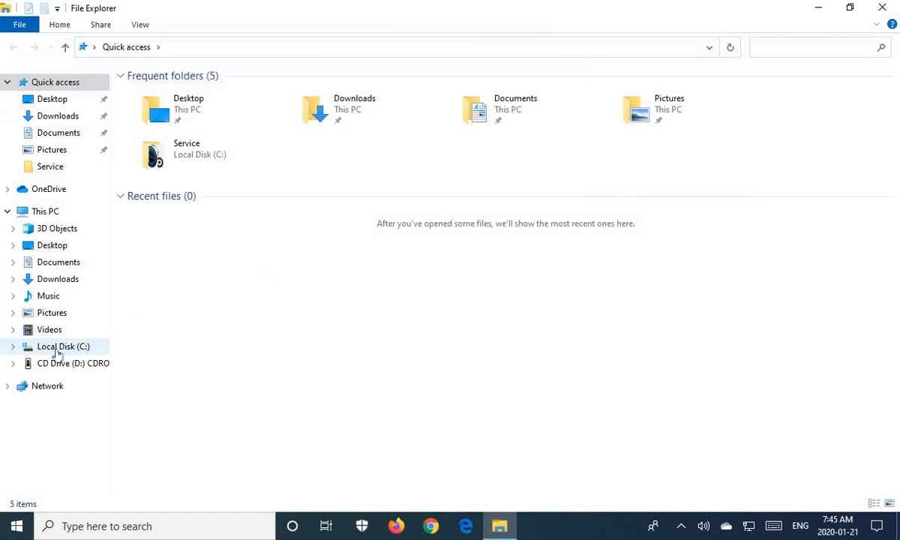
double_click(63, 345)
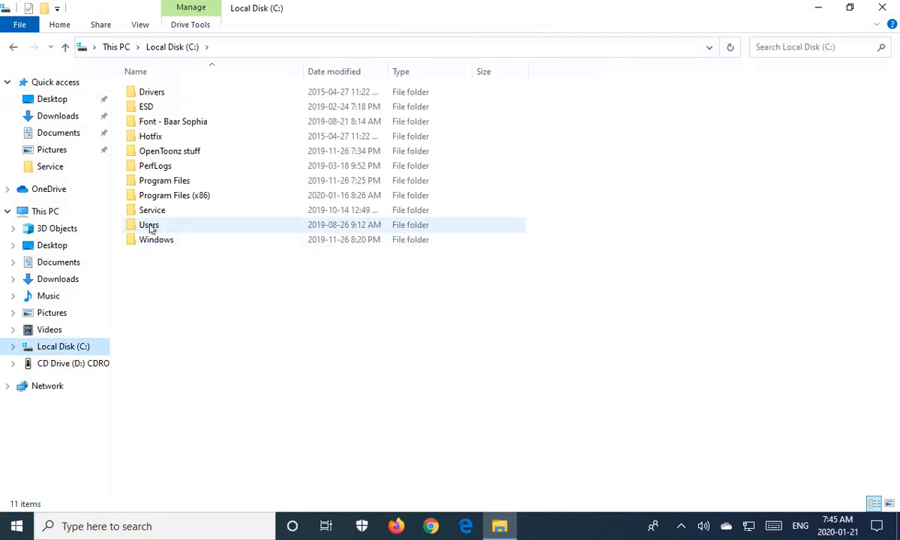
double_click(149, 225)
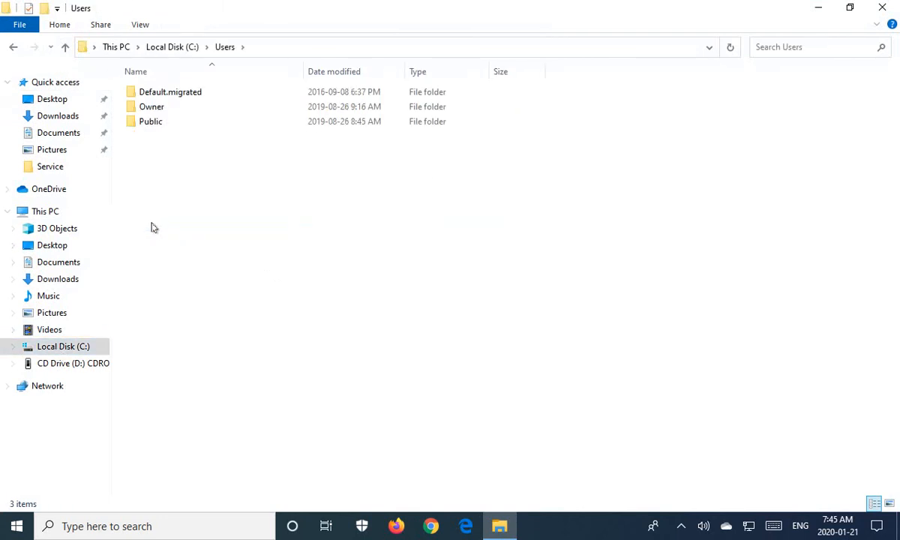
click(152, 106)
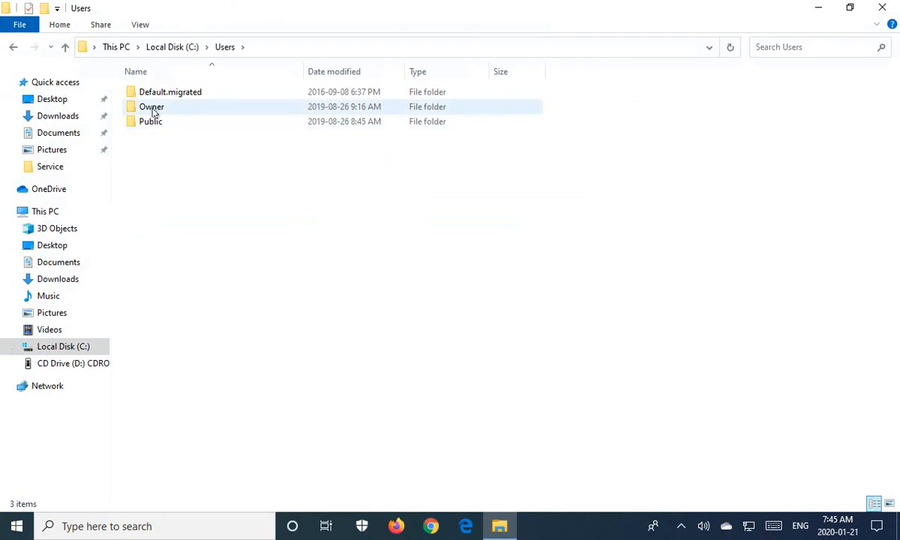
mouse_move(149, 107)
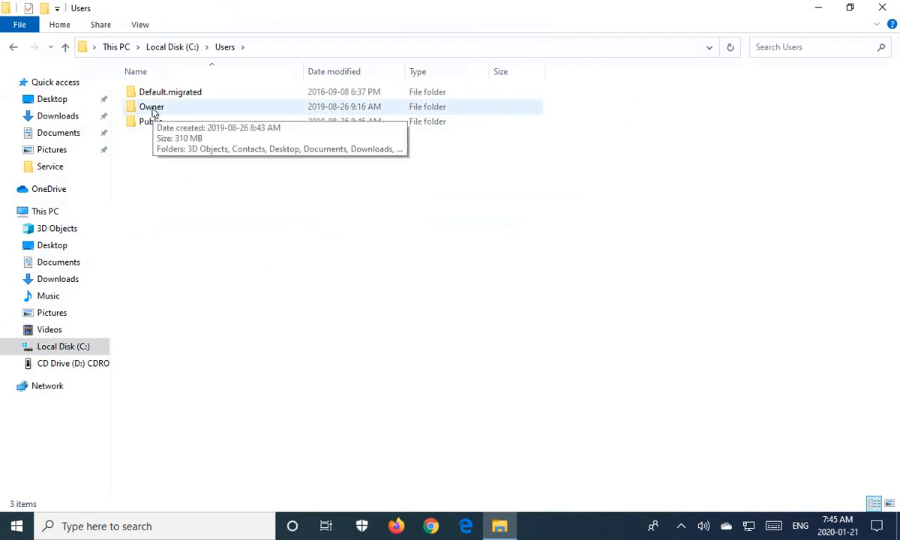
double_click(150, 107)
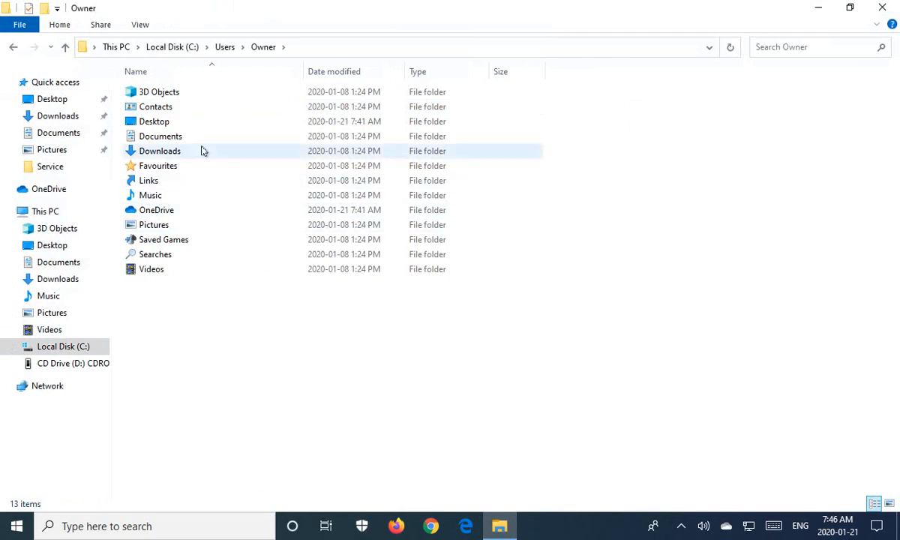
Select the OneDrive folder inside Owner
click(156, 210)
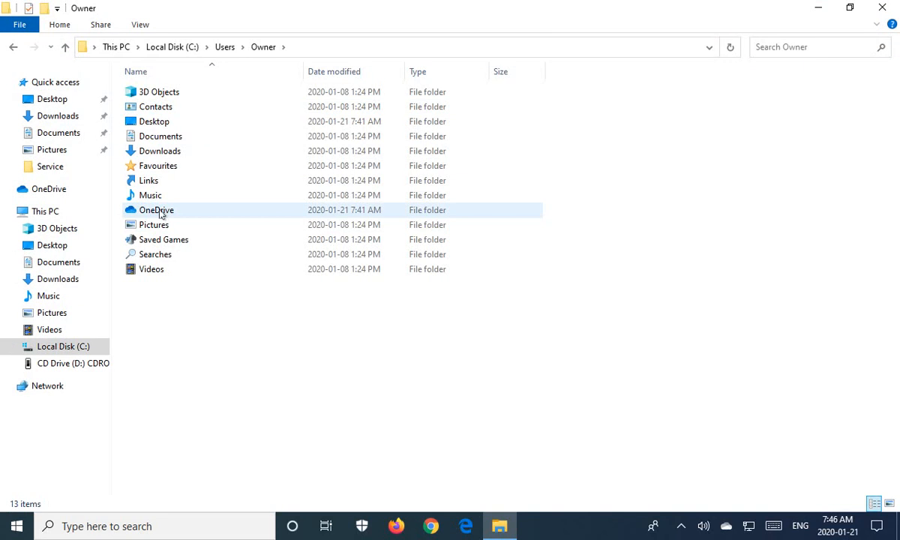
click(156, 209)
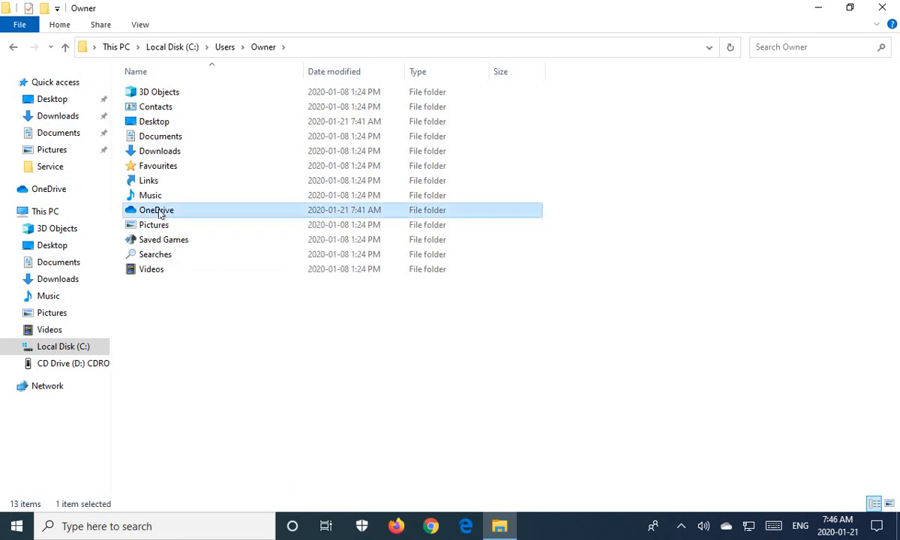
Open the OneDrive folder to list its contents
double_click(156, 210)
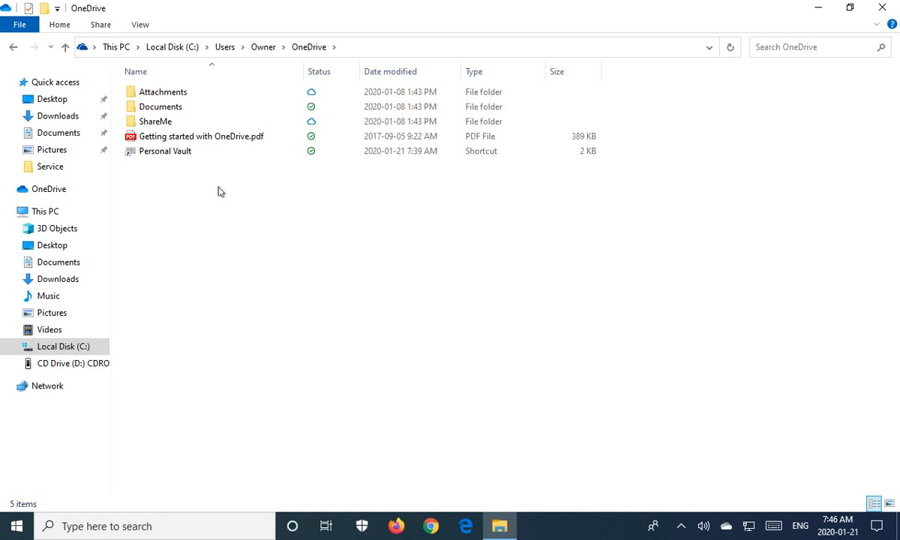
mouse_move(178, 211)
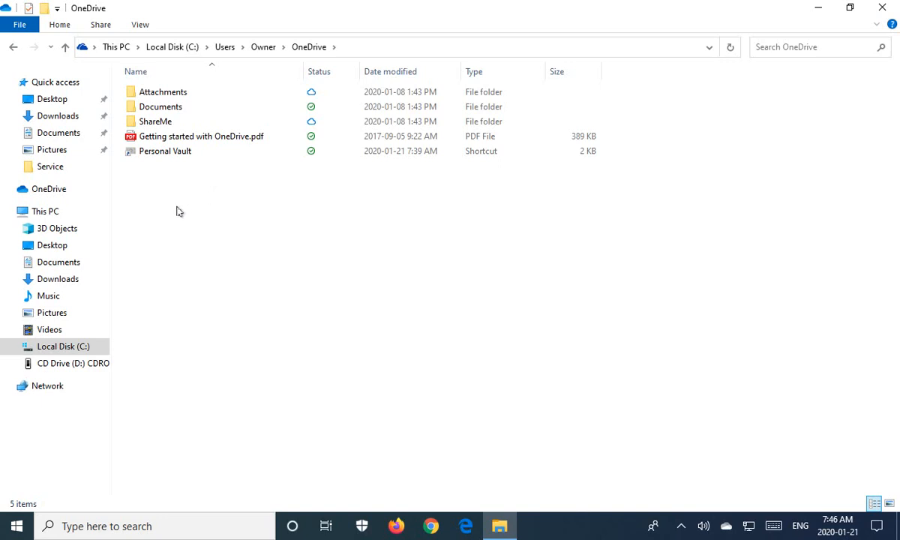
mouse_move(217, 214)
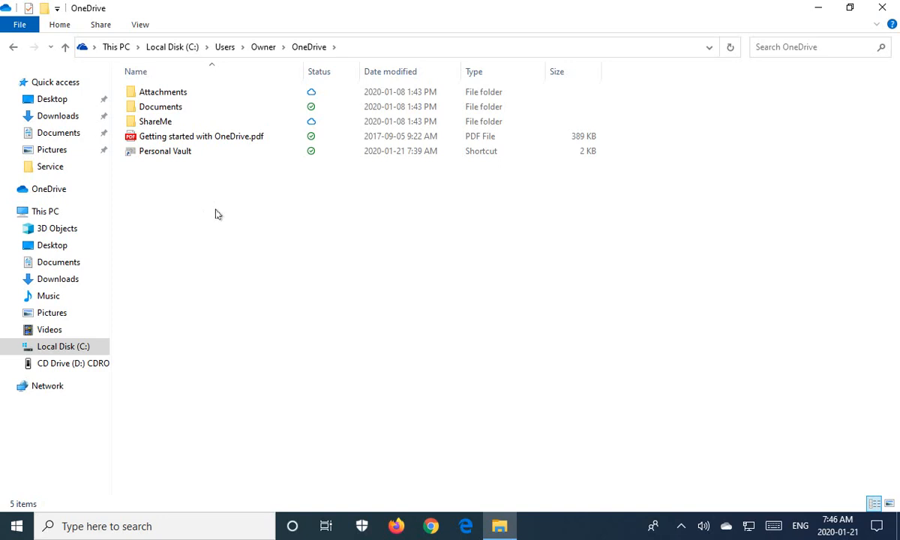
mouse_move(607, 216)
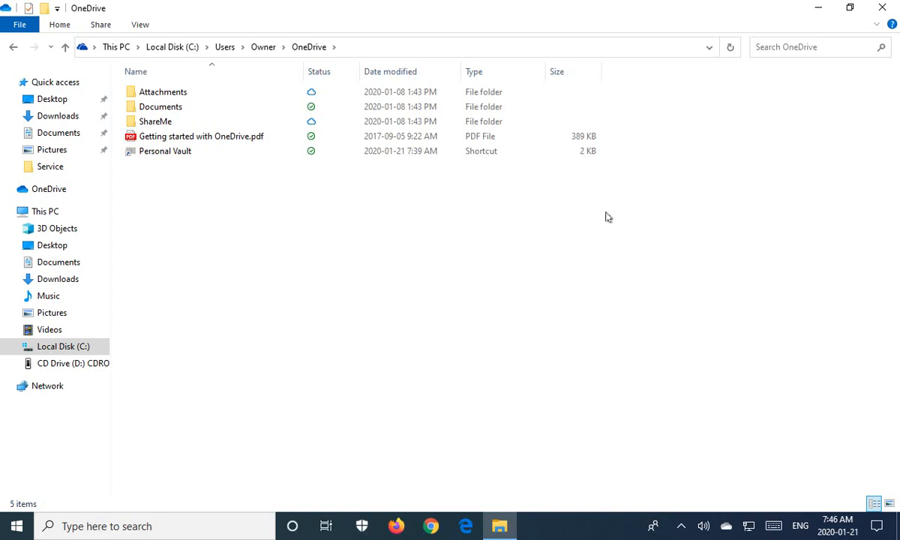
mouse_move(594, 213)
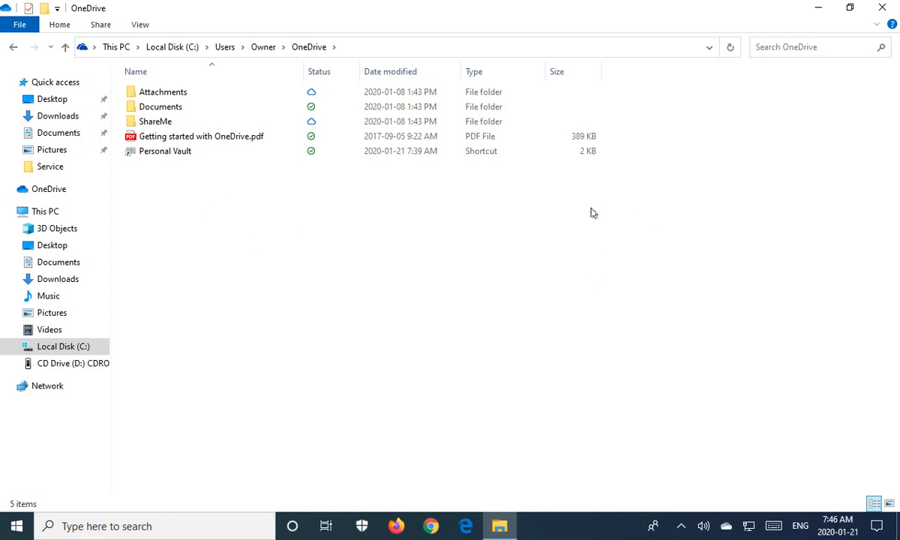
mouse_move(597, 204)
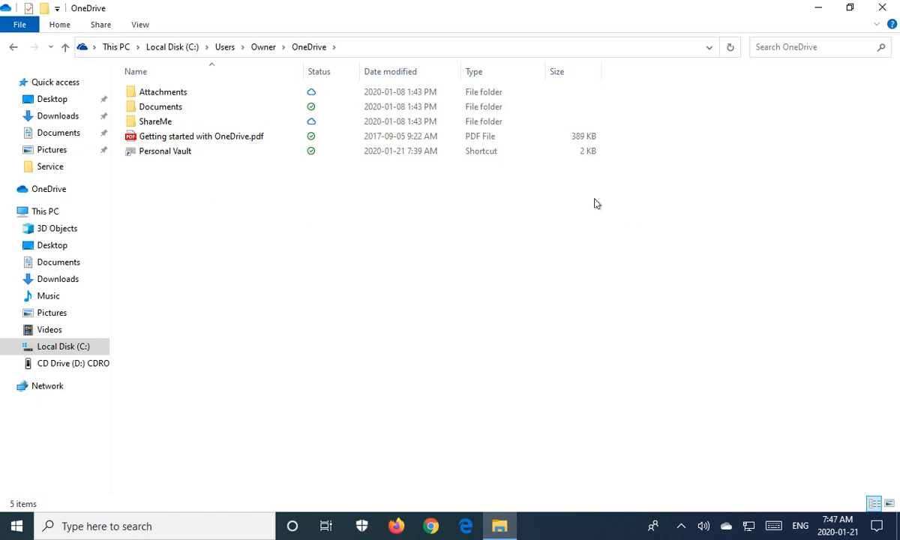
Select all items in OneDrive (Ctrl+A) ready to move them to the Desktop
key(ctrl+a)
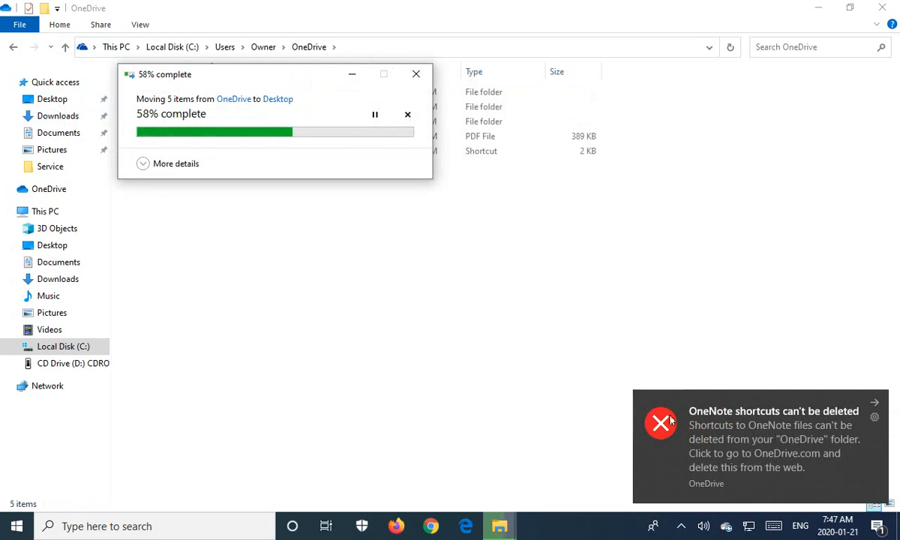
mouse_move(497, 387)
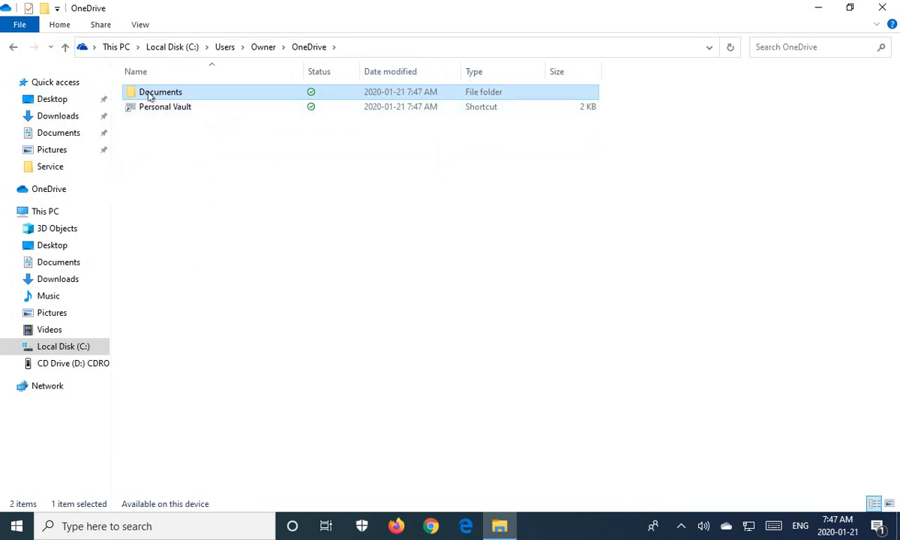
mouse_move(159, 92)
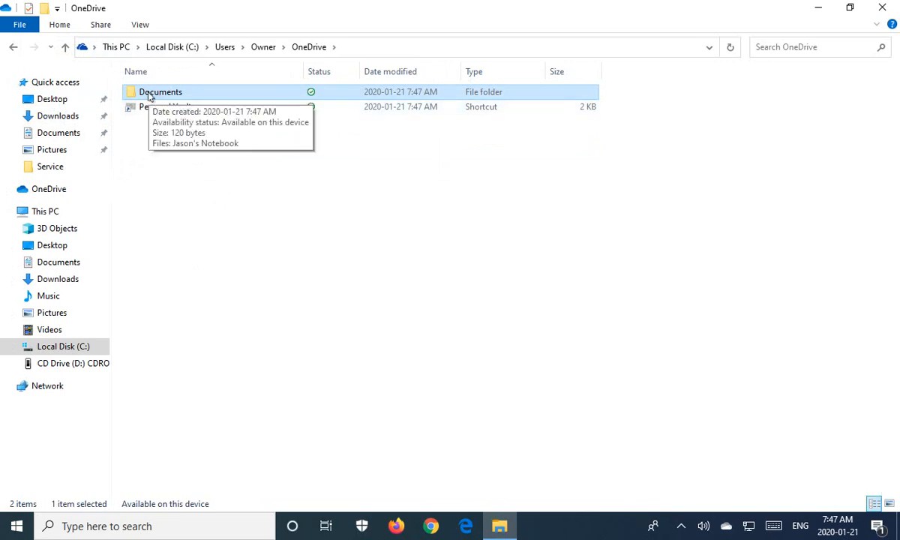
Check the leftover Documents folder, then view the Desktop to confirm the moved items
double_click(161, 91)
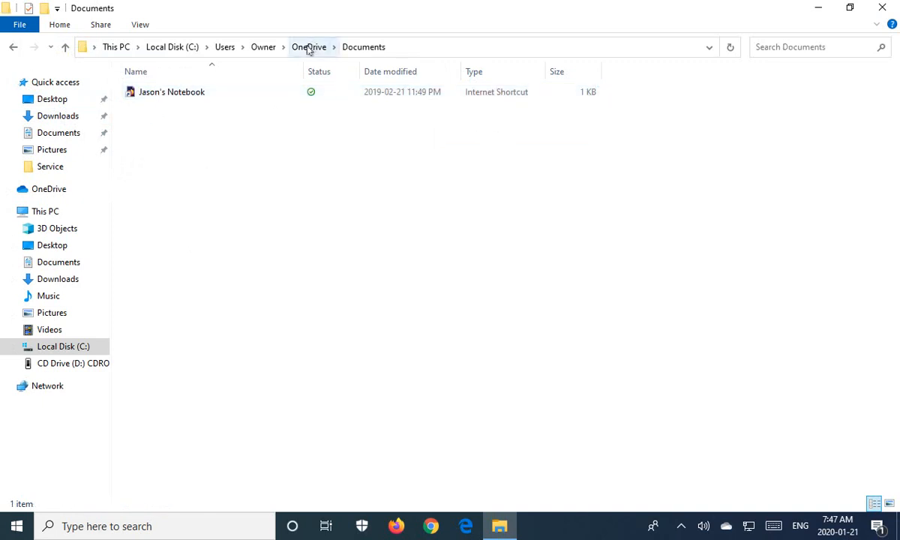
click(308, 46)
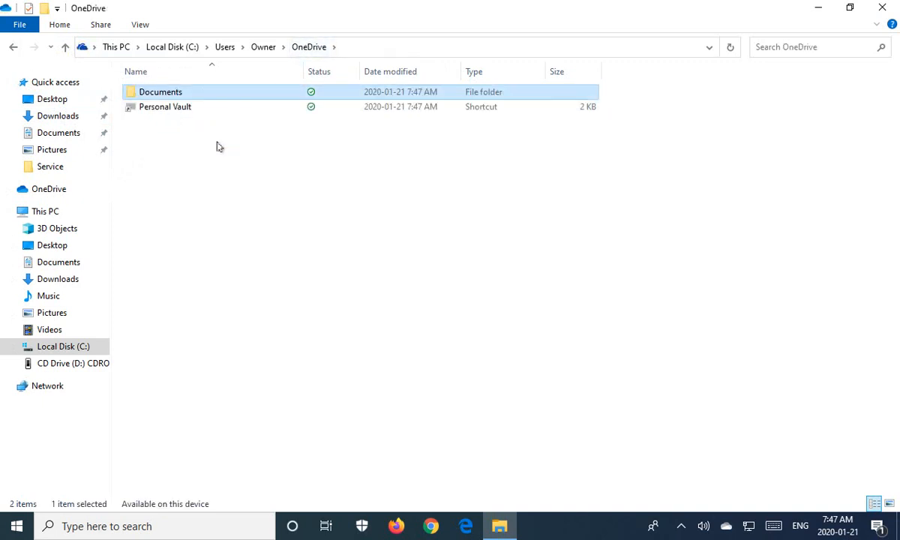
click(51, 99)
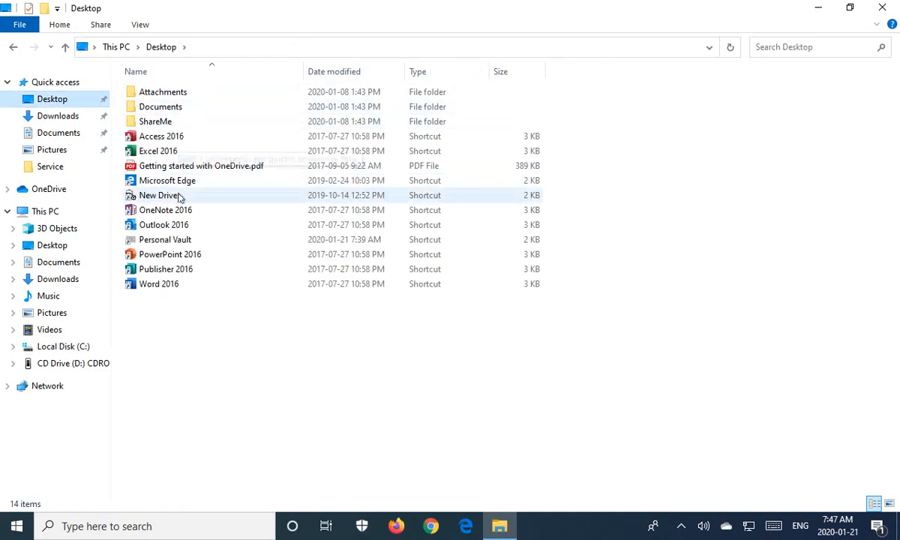
mouse_move(160, 135)
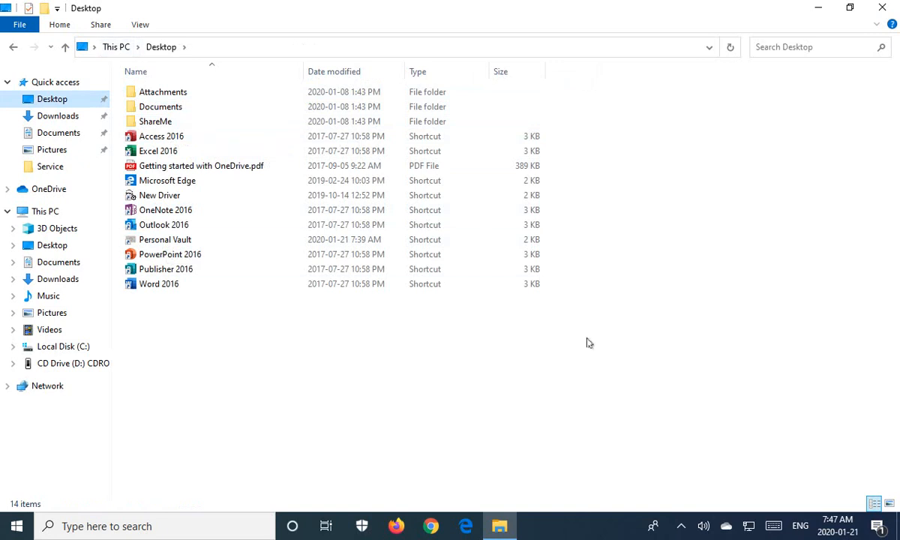
mouse_move(770, 142)
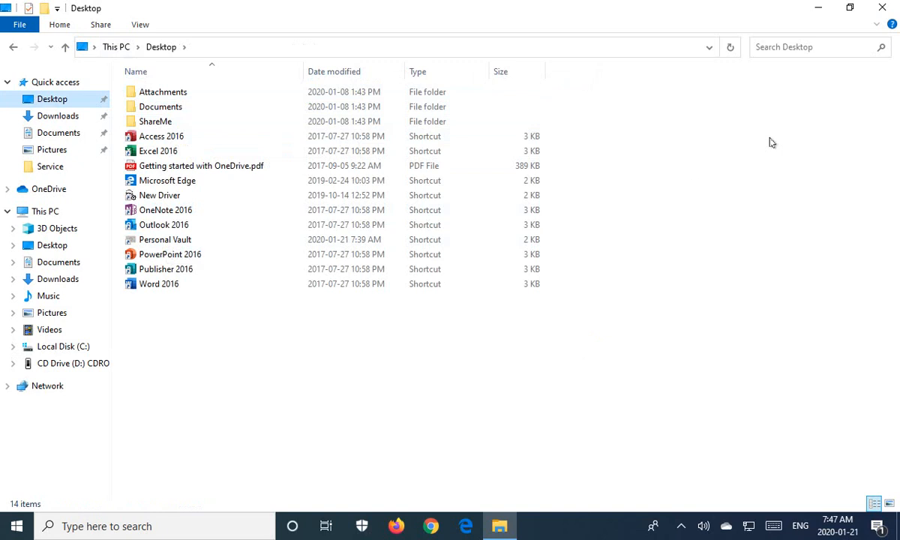
mouse_move(882, 9)
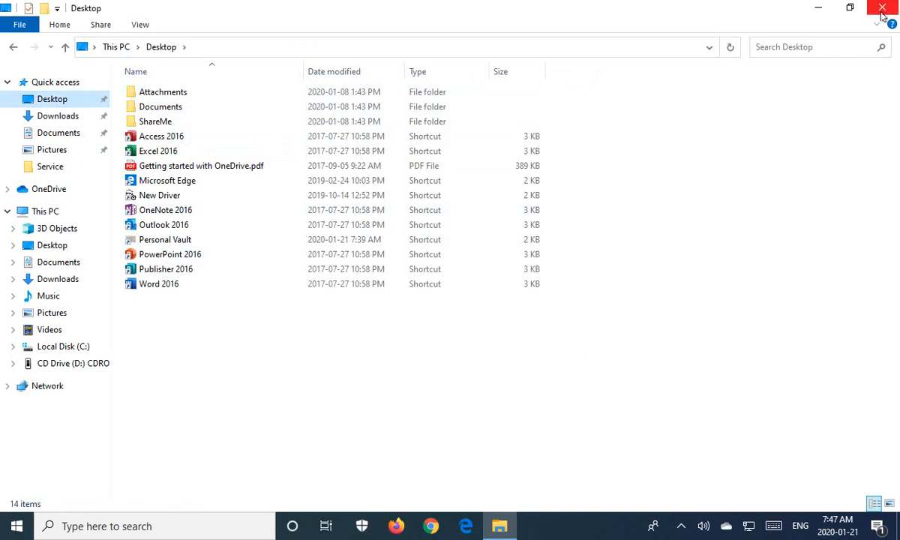
Close File Explorer, leaving the desktop with the moved folders visible
click(882, 7)
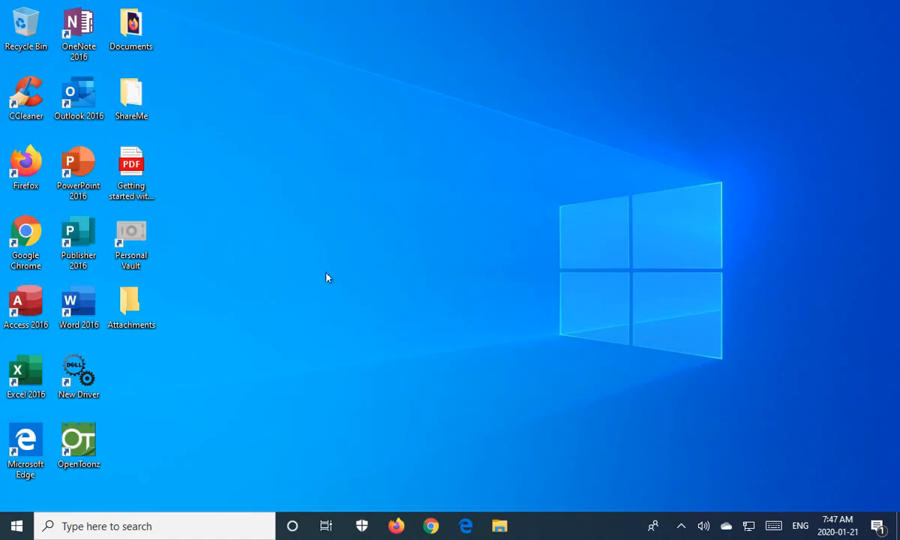
click(77, 443)
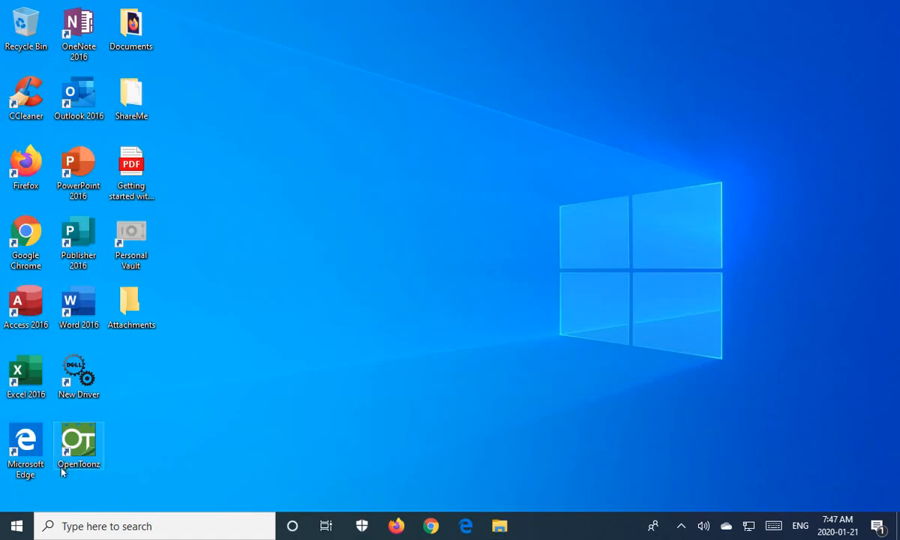
mouse_move(14, 524)
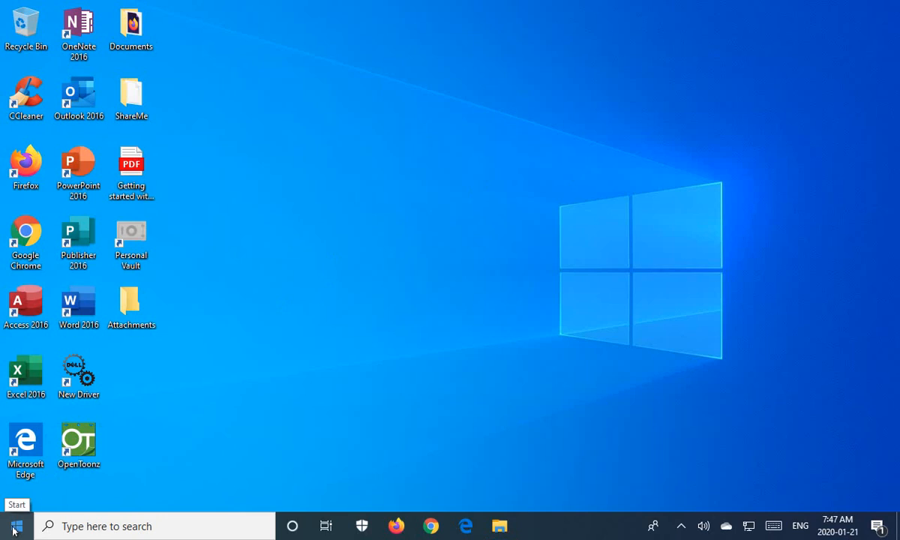
Search the Start menu for 'control' to bring up Control Panel
click(12, 525)
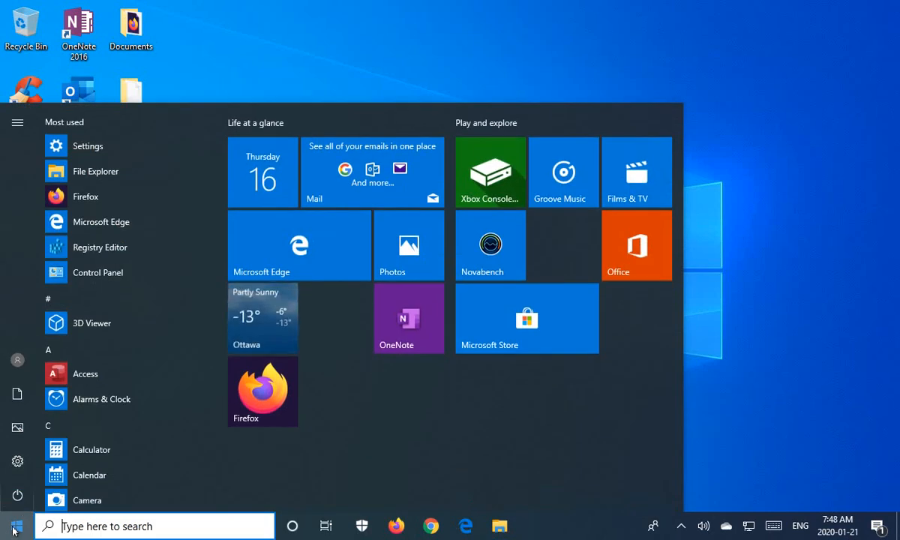
text(control panel)
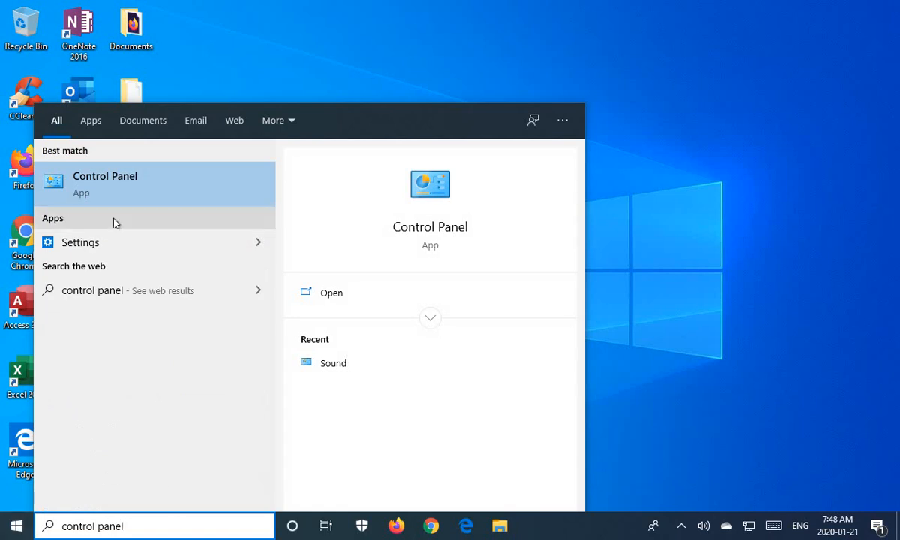
mouse_move(102, 192)
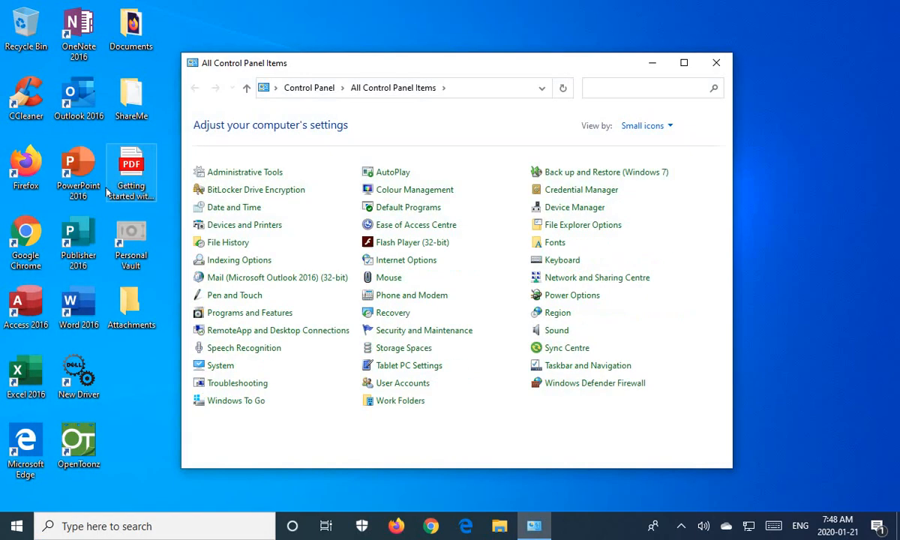
Keep Control Panel in Small icons view and maximize the window
click(645, 126)
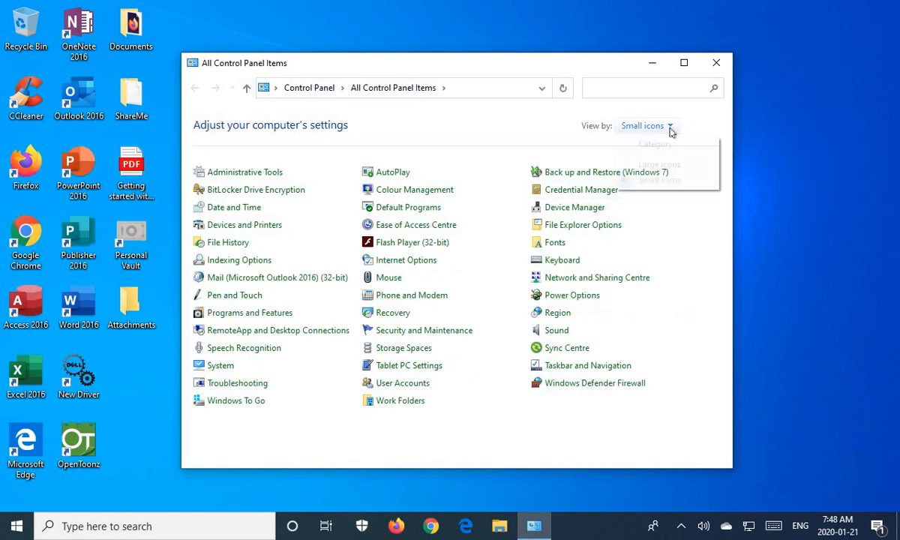
click(647, 126)
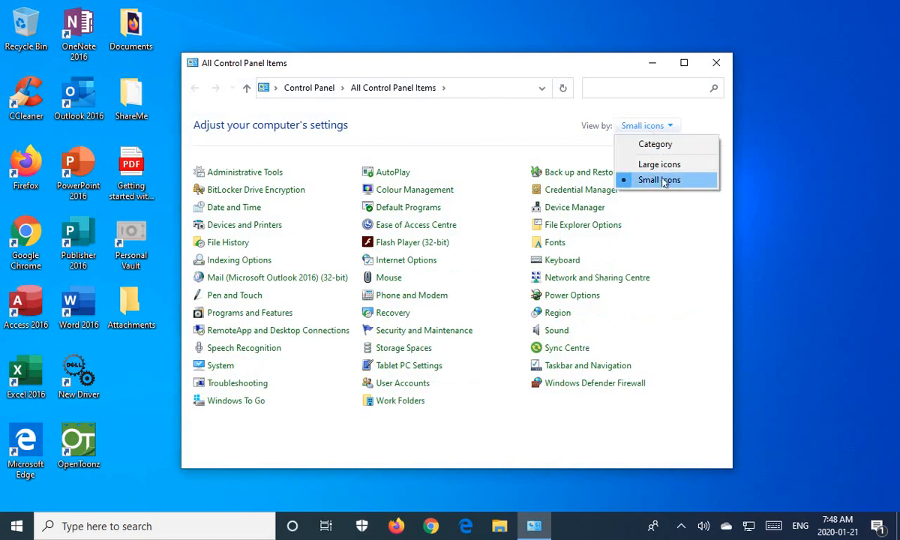
click(658, 180)
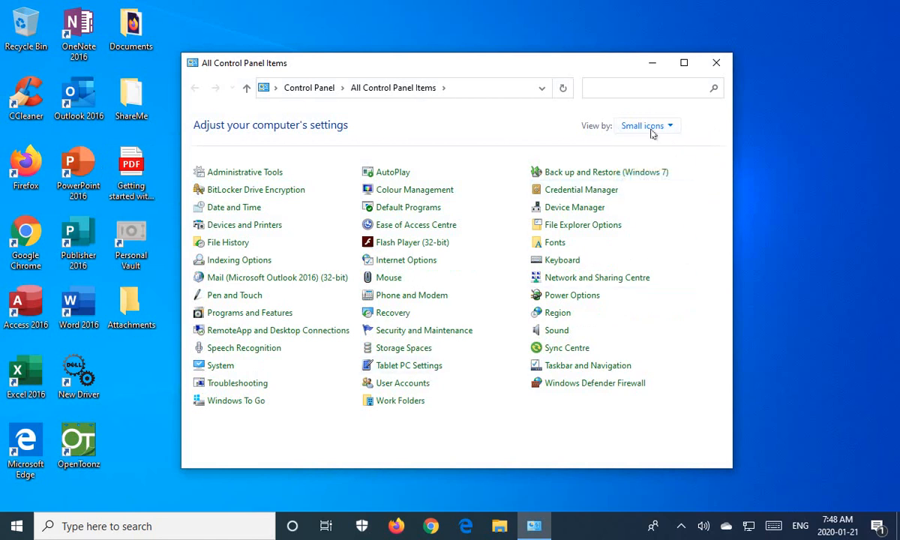
click(684, 63)
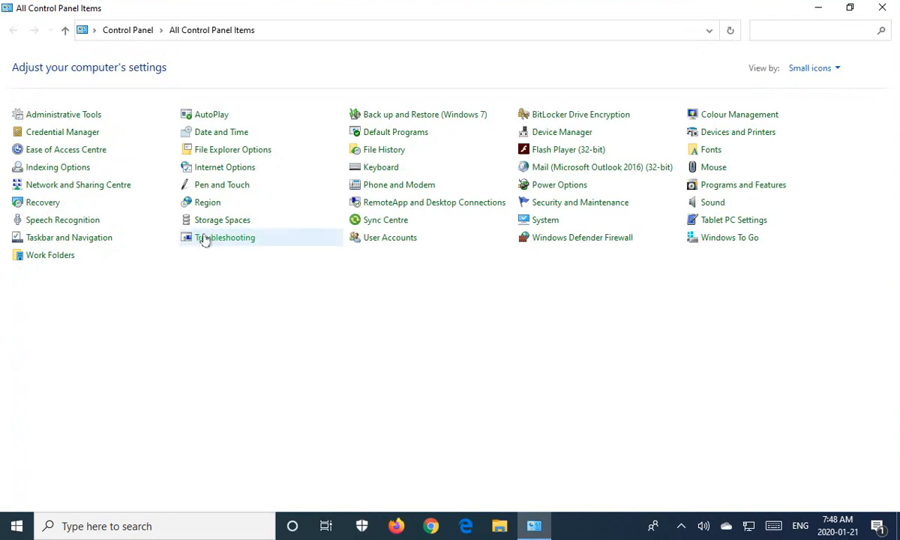
mouse_move(742, 185)
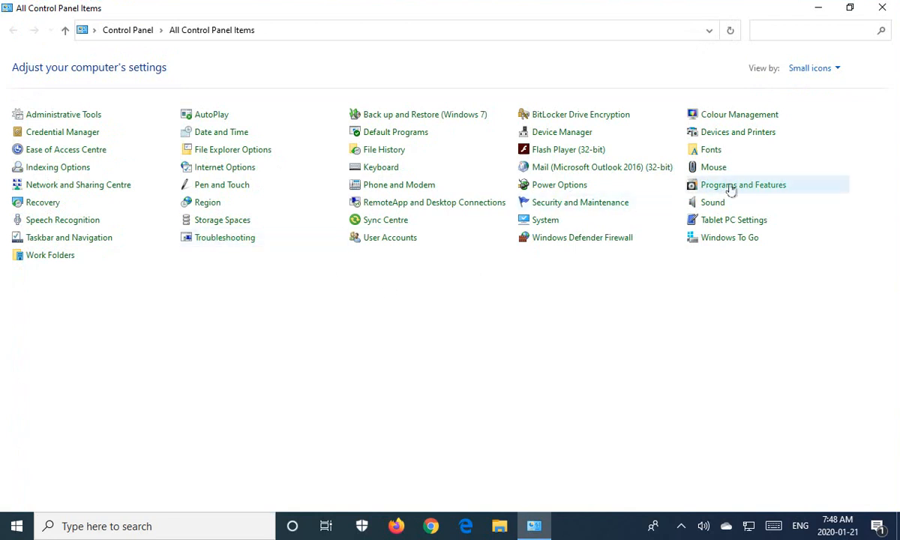
Open Programs and Features
click(742, 184)
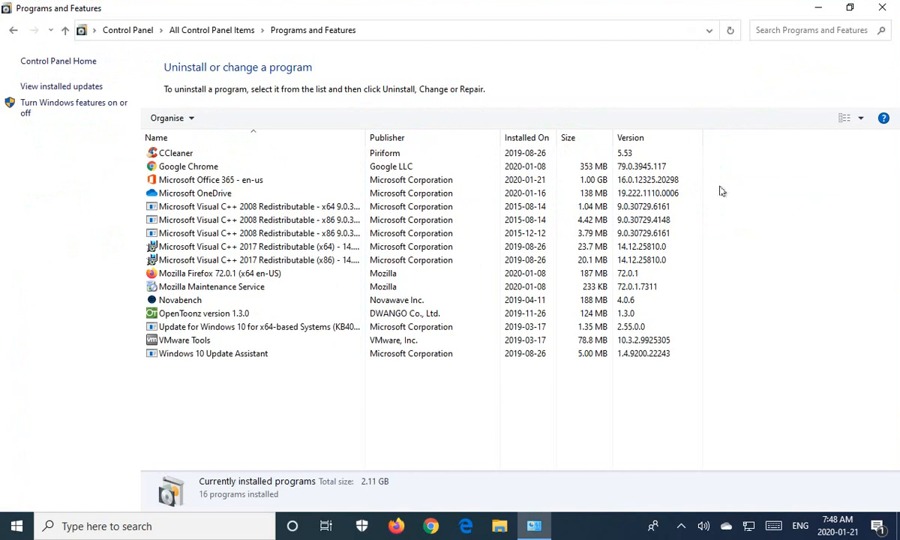
Select Microsoft OneDrive and uninstall it from the programs list
click(194, 192)
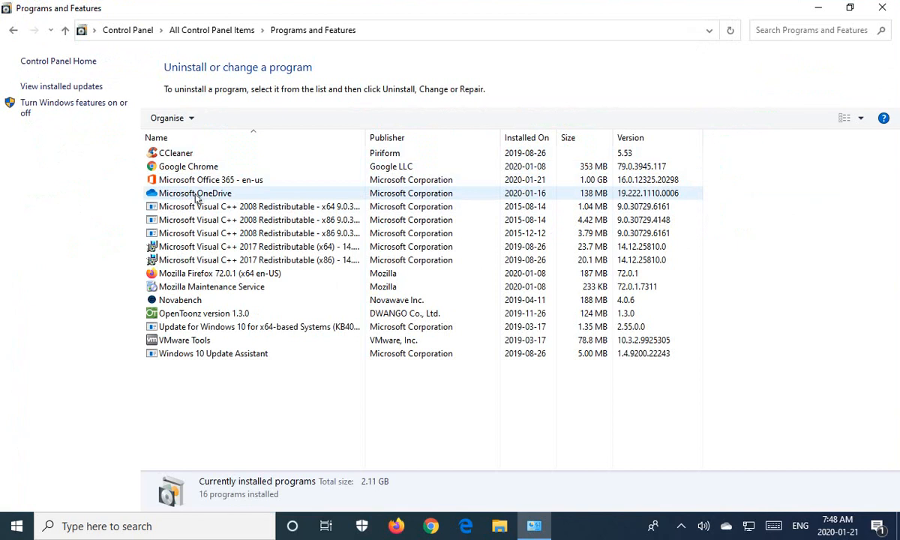
click(195, 192)
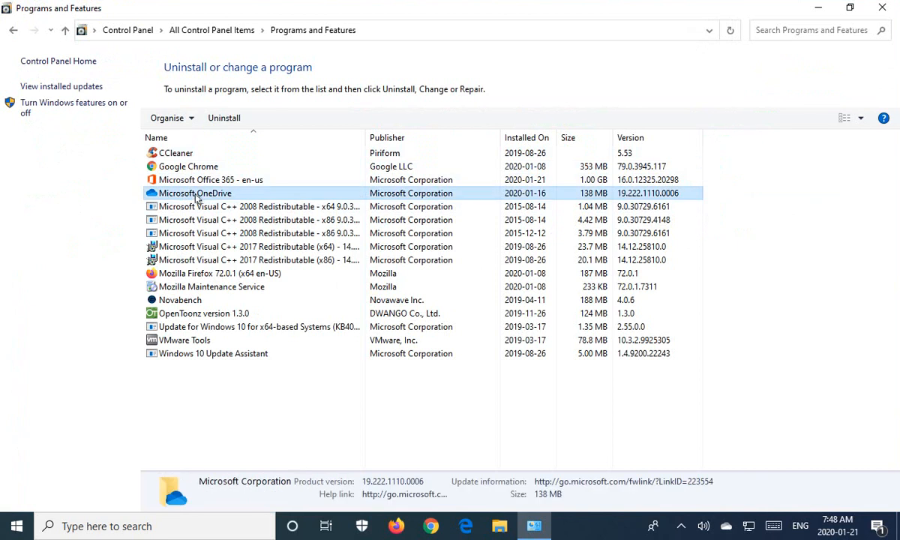
mouse_move(223, 117)
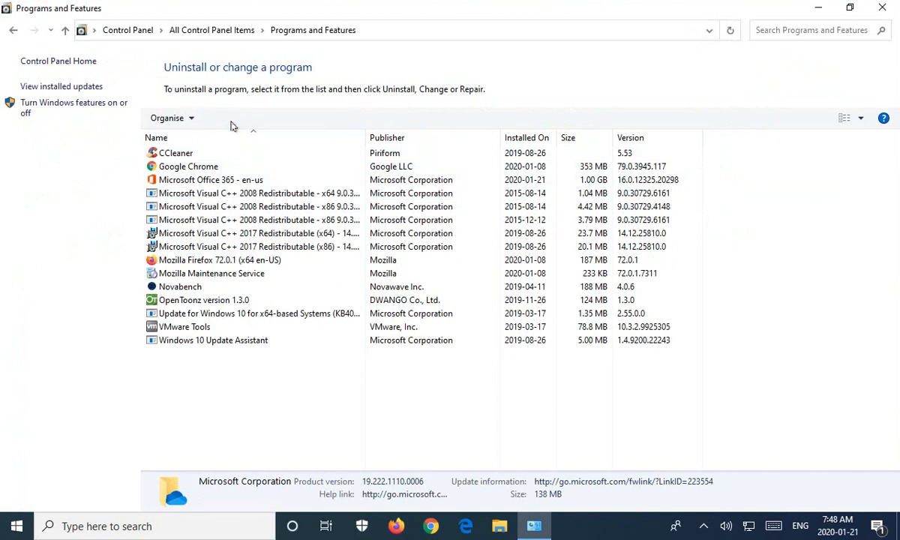
click(255, 192)
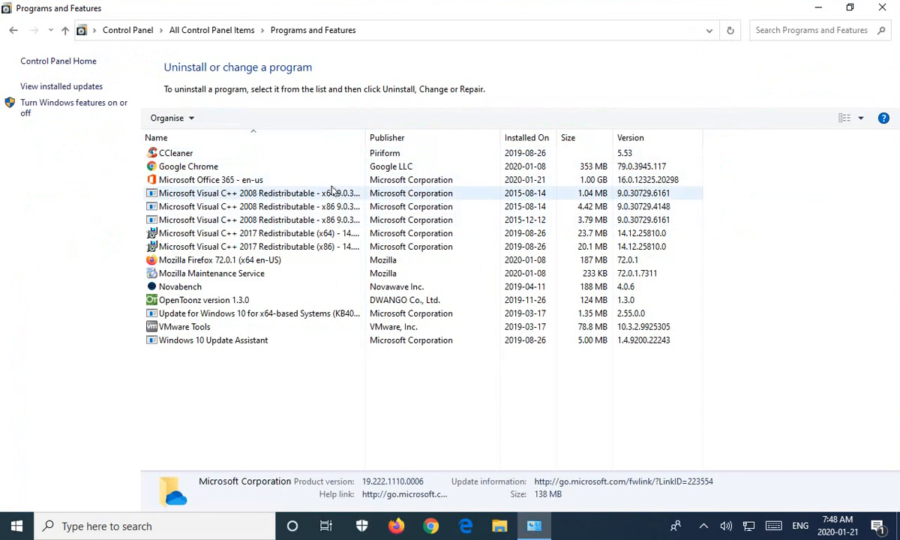
mouse_move(279, 192)
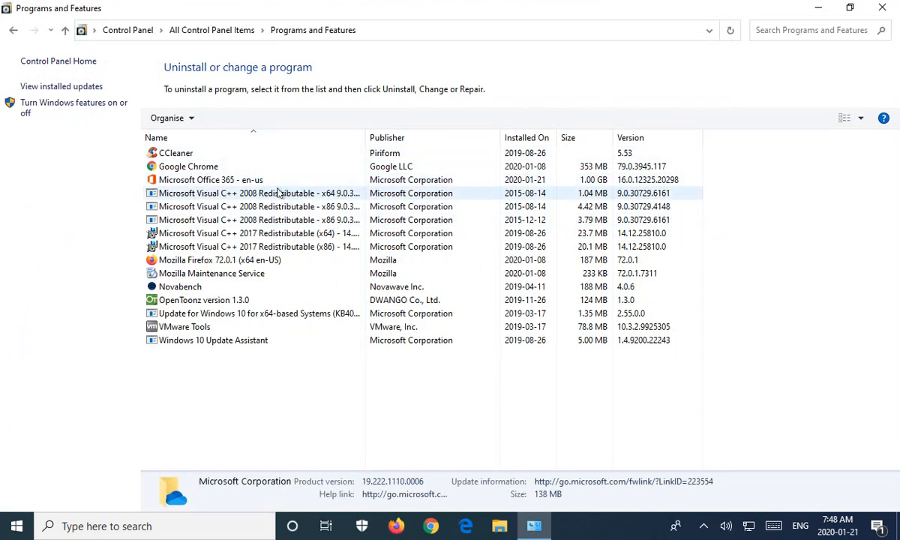
click(210, 180)
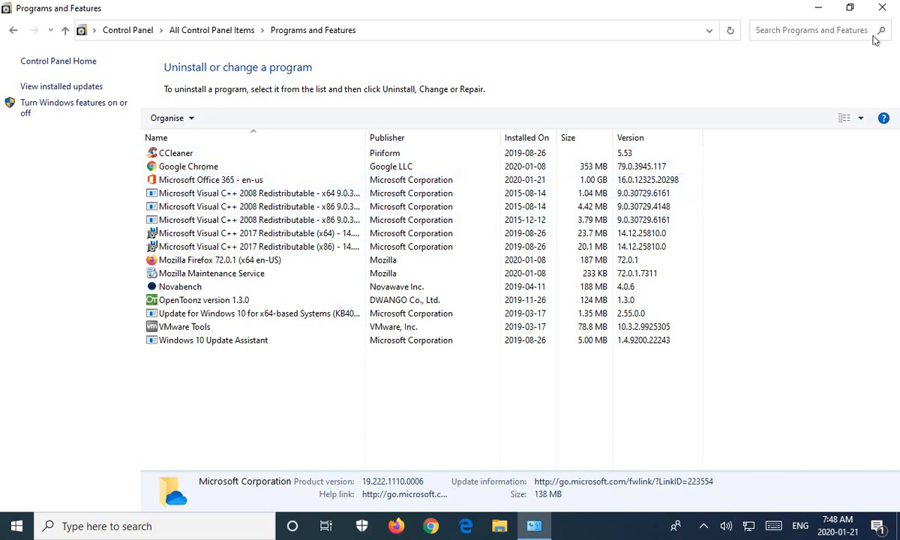
Close the Programs and Features window to return to the desktop
click(882, 8)
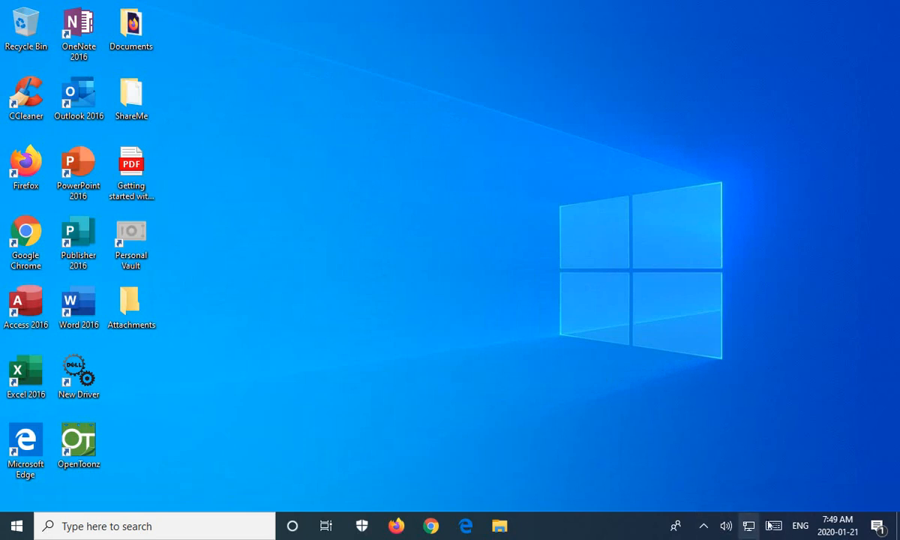
mouse_move(470, 409)
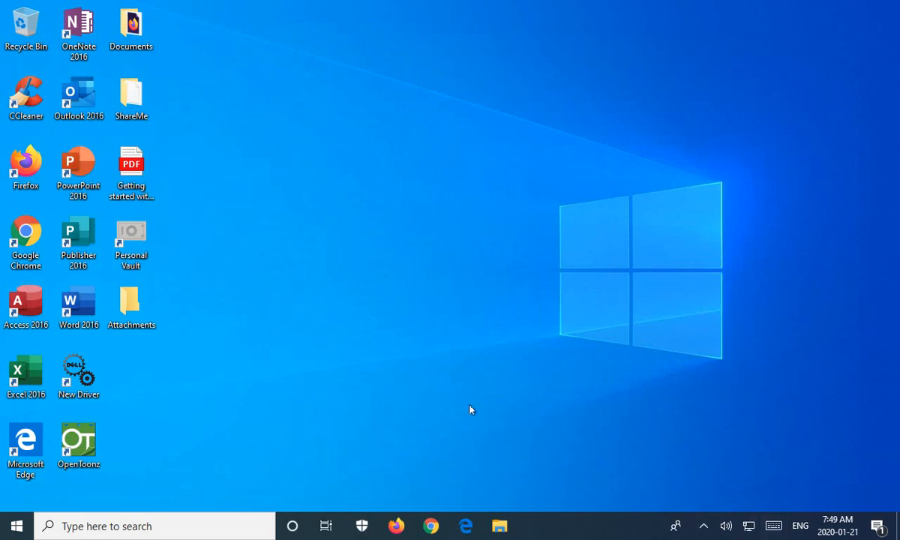
mouse_move(463, 404)
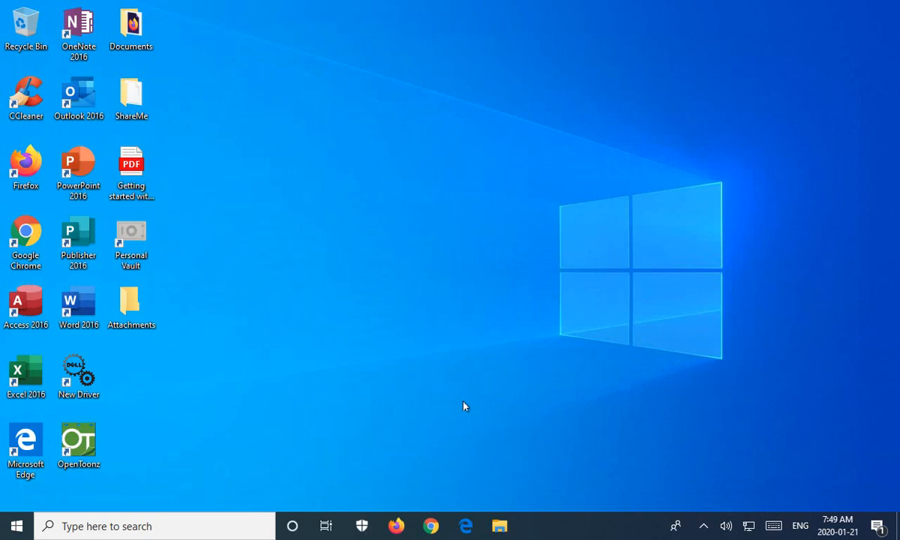
mouse_move(853, 267)
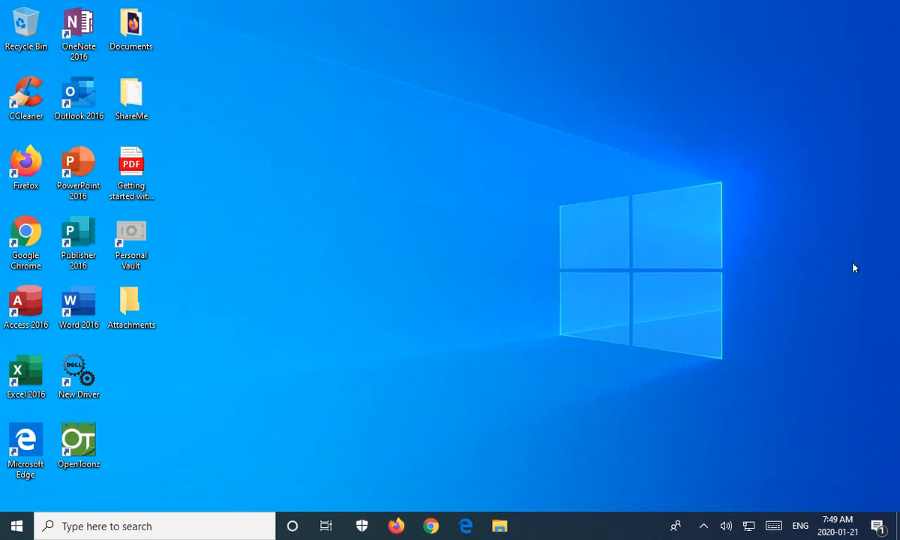